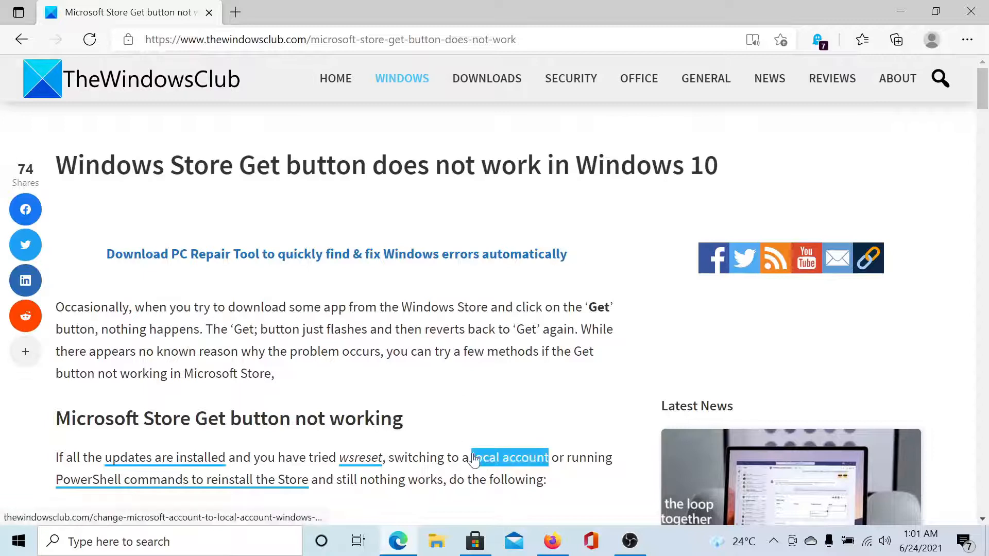
- Launch the Microsoft Store from the taskbar showing the Yakuza: Like a Dragon page
click(474, 540)
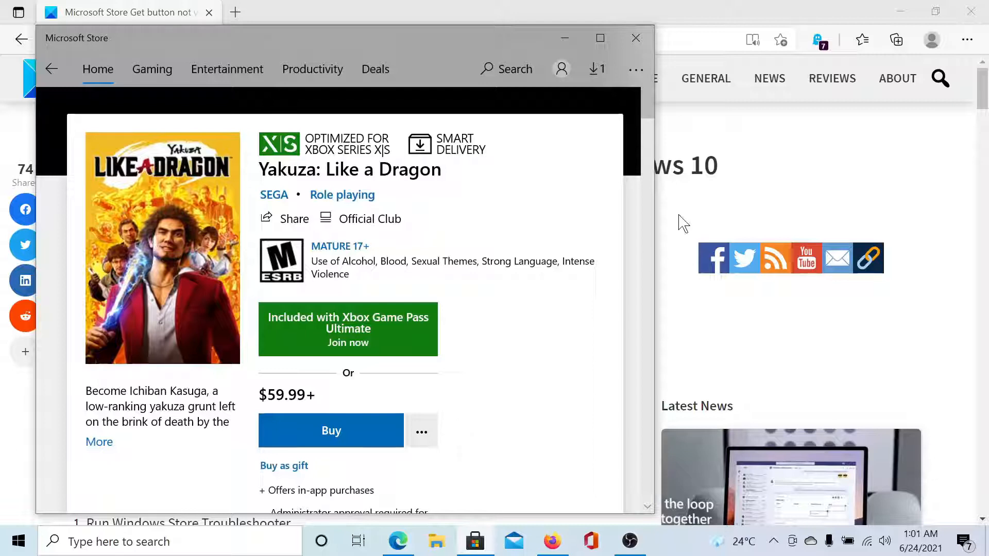
- Maximize the Store, add the game to the cart from the Buy options, and continue shopping
click(599, 38)
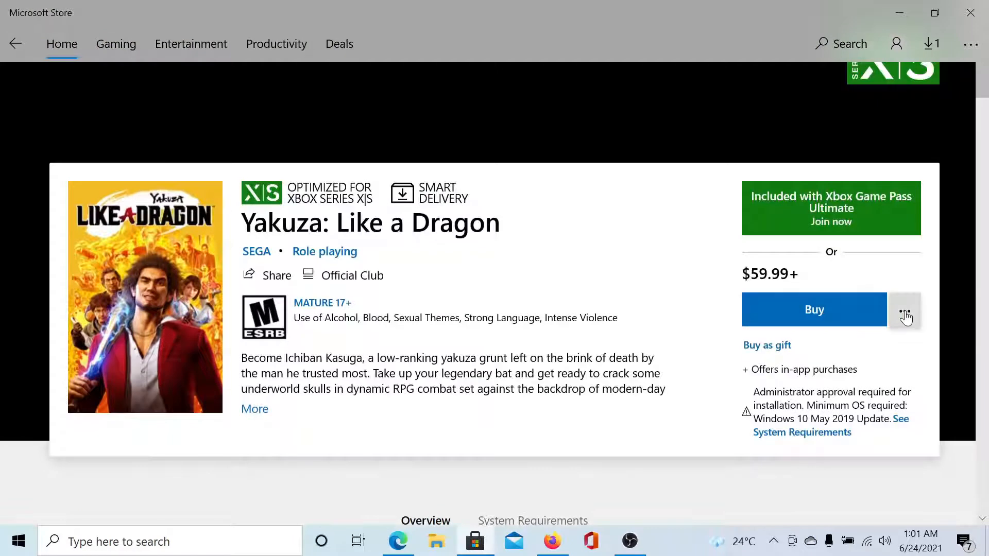
click(904, 310)
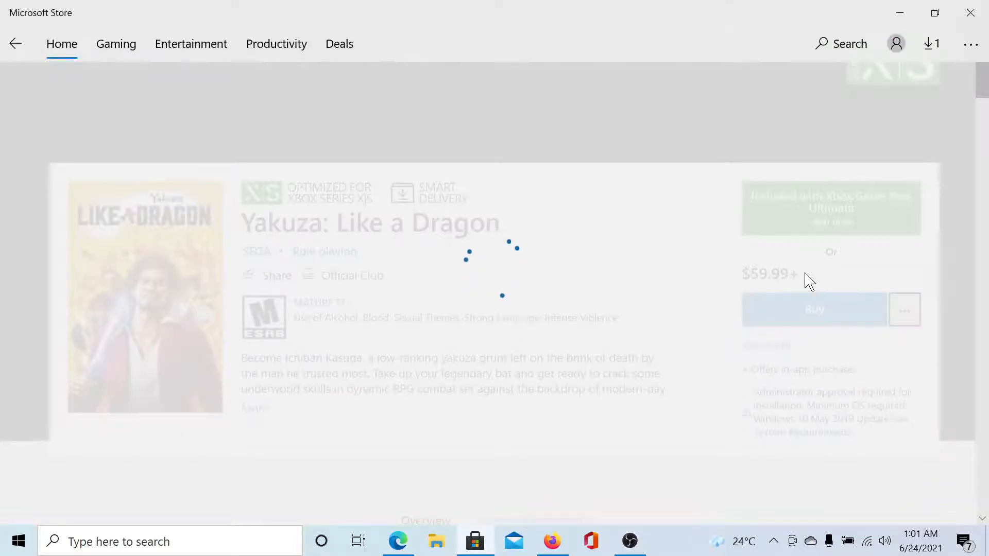
click(813, 310)
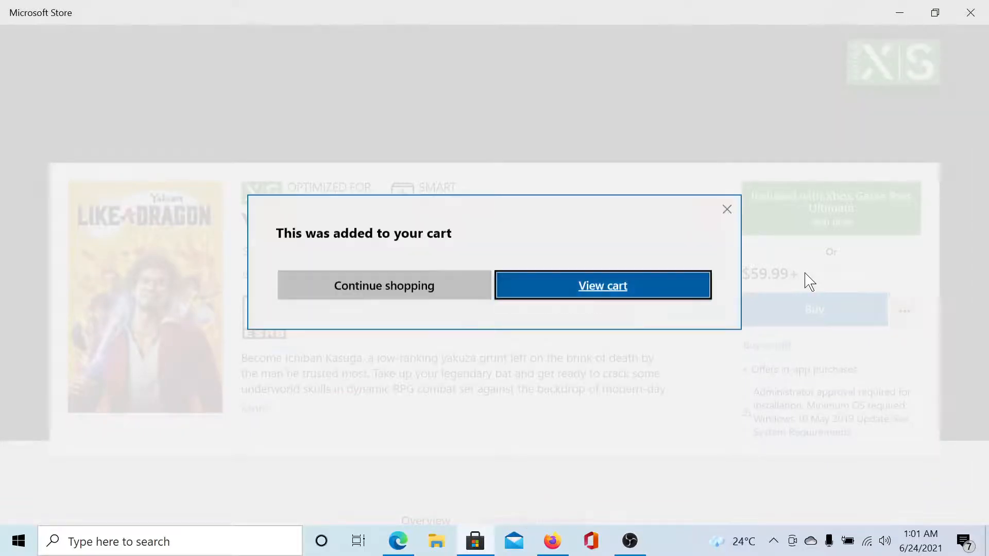
click(726, 209)
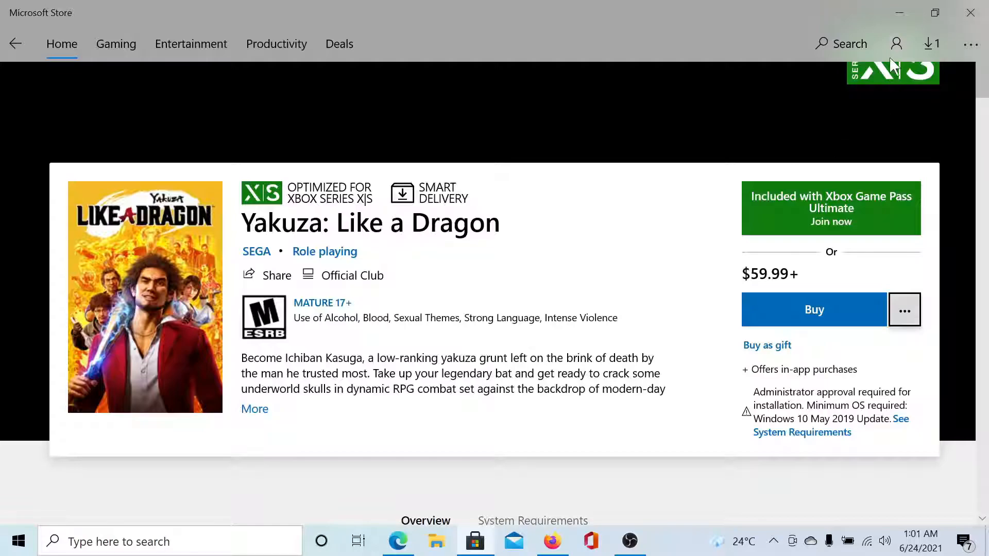
click(895, 44)
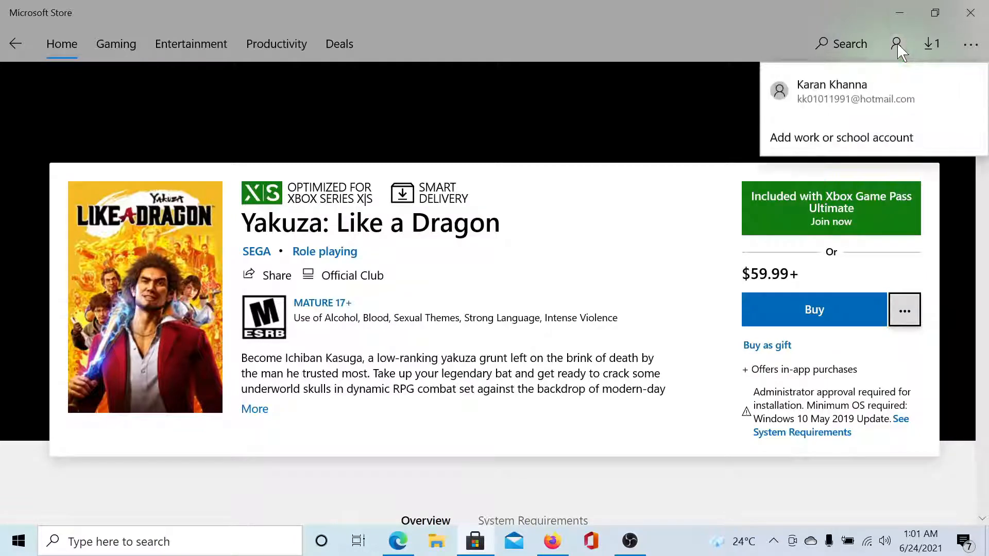
click(831, 90)
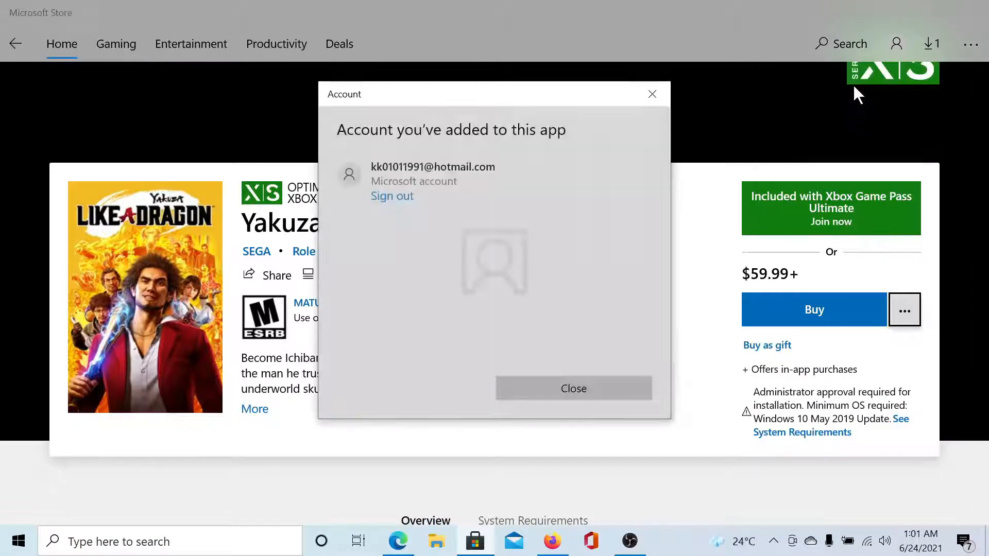
click(571, 389)
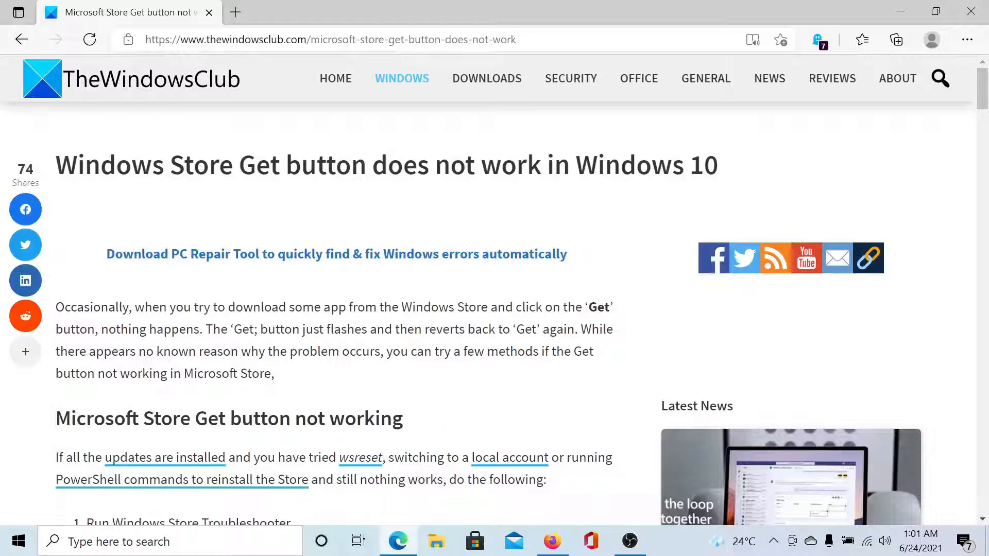
mouse_move(136, 407)
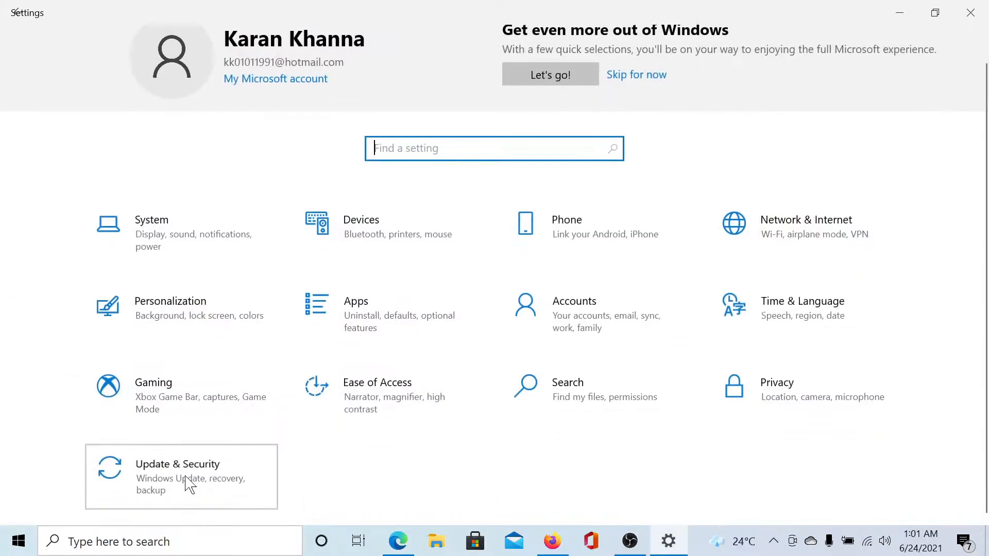
- Reach the Additional troubleshooters list under Update & Security > Troubleshoot and look through it
click(181, 476)
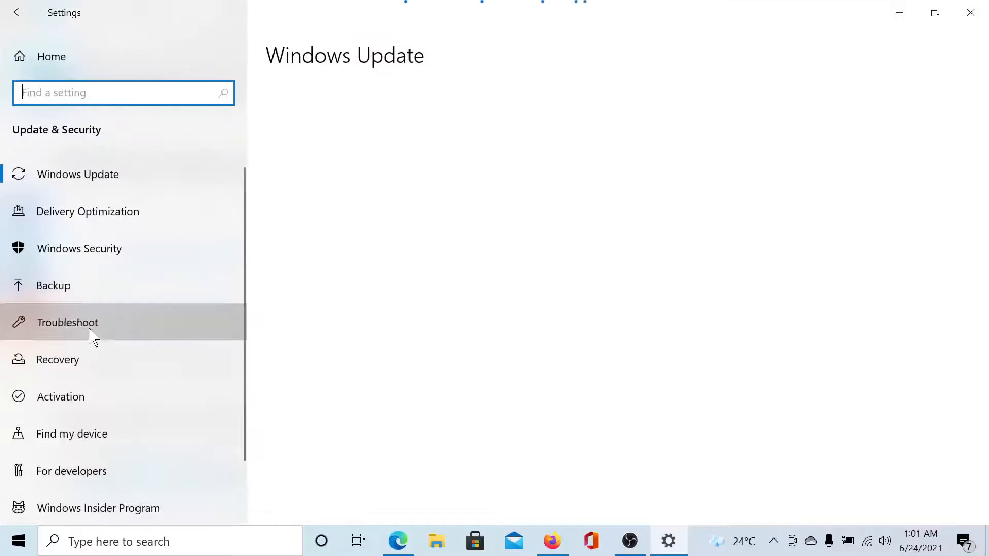
click(66, 323)
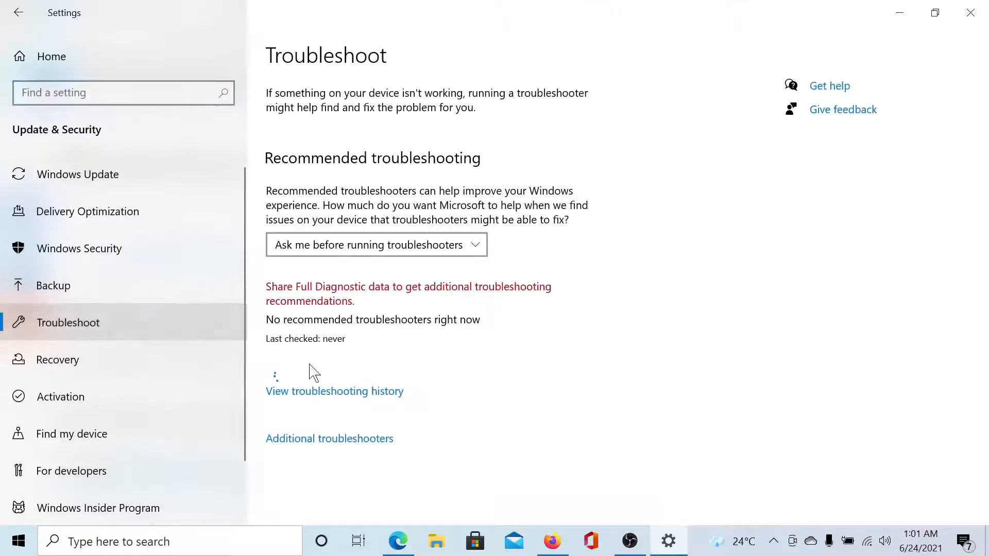
click(329, 439)
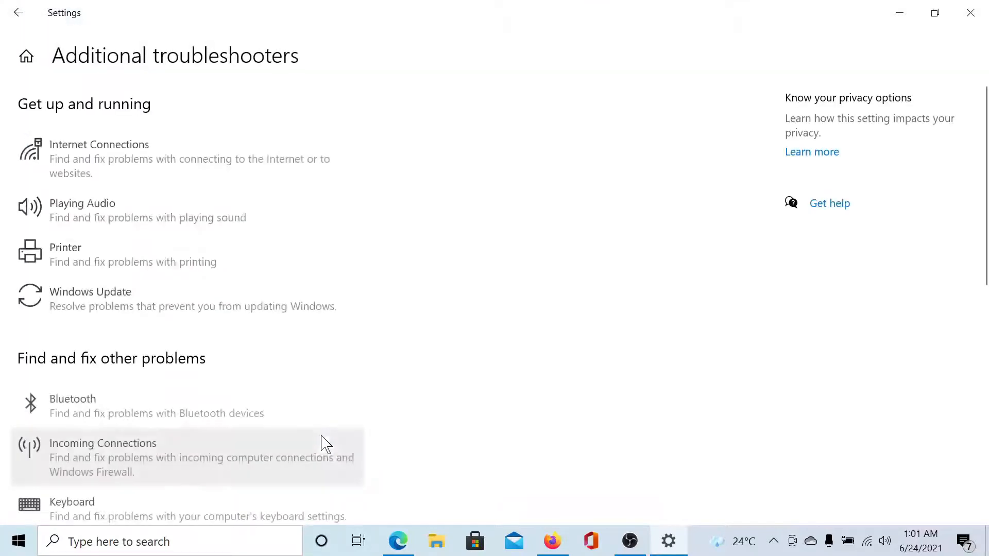
scroll(down, 3)
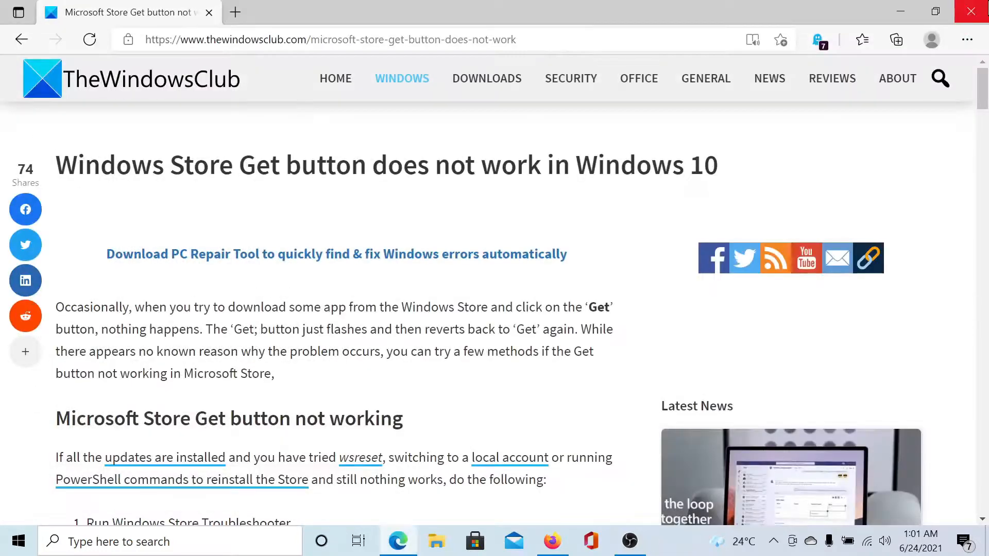
mouse_move(971, 10)
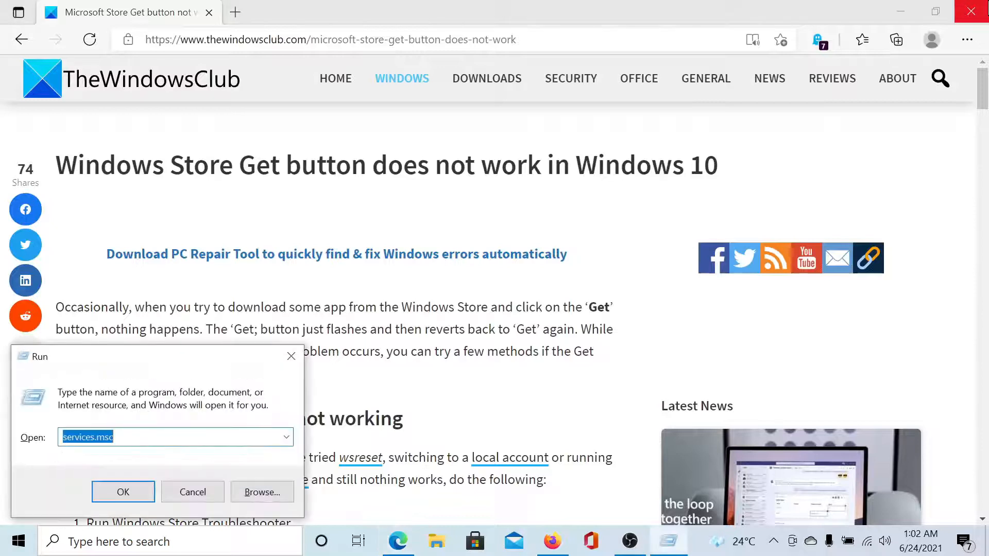
- Run the wsreset command from the Run dialog to start resetting the Store
text(wsreset)
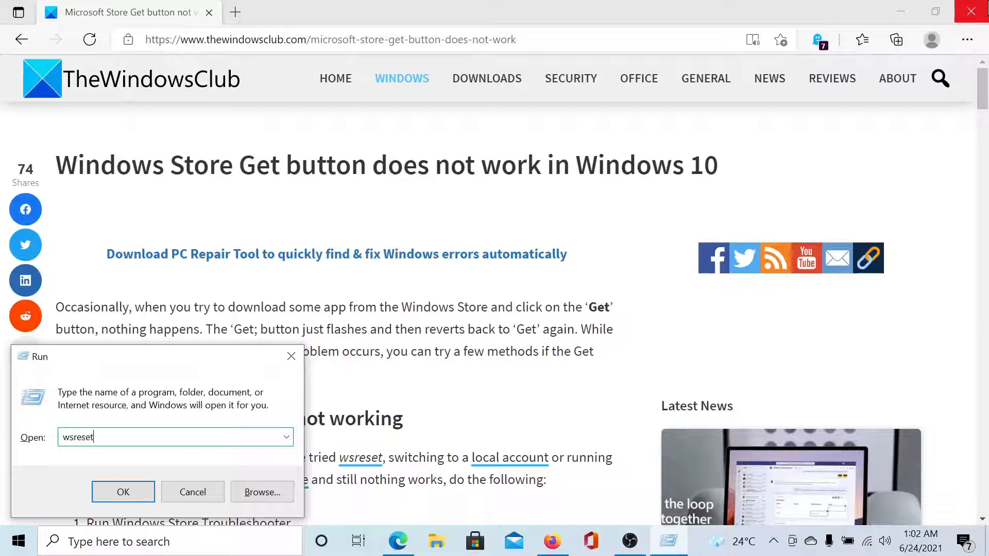
click(122, 492)
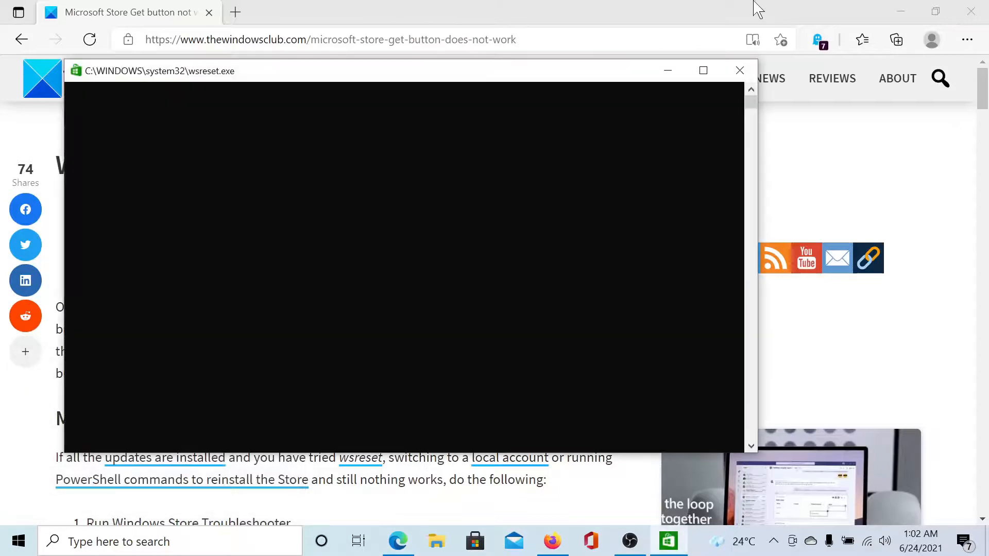